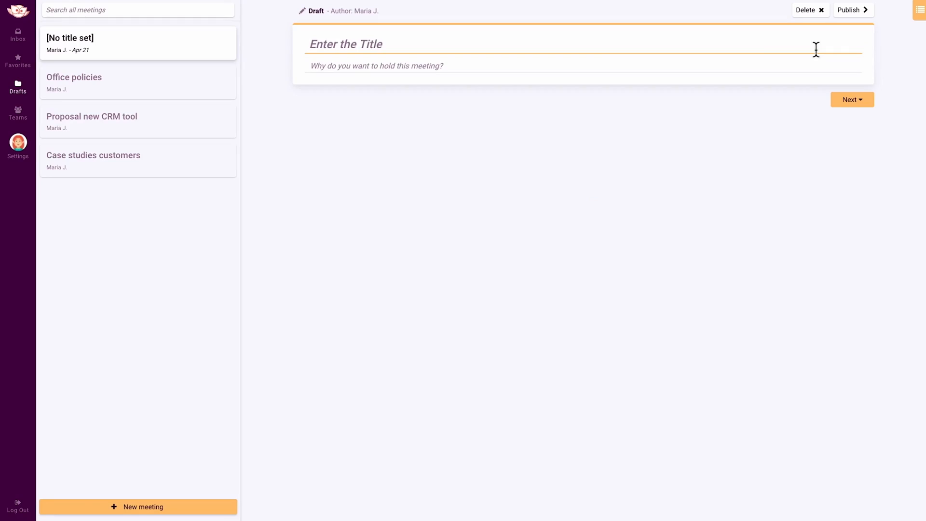
Name the draft 'Weekly hang: 16', add its purpose, four participants and the M&S Department team.
{"action": "type", "text": "Weekly hang: 16"}
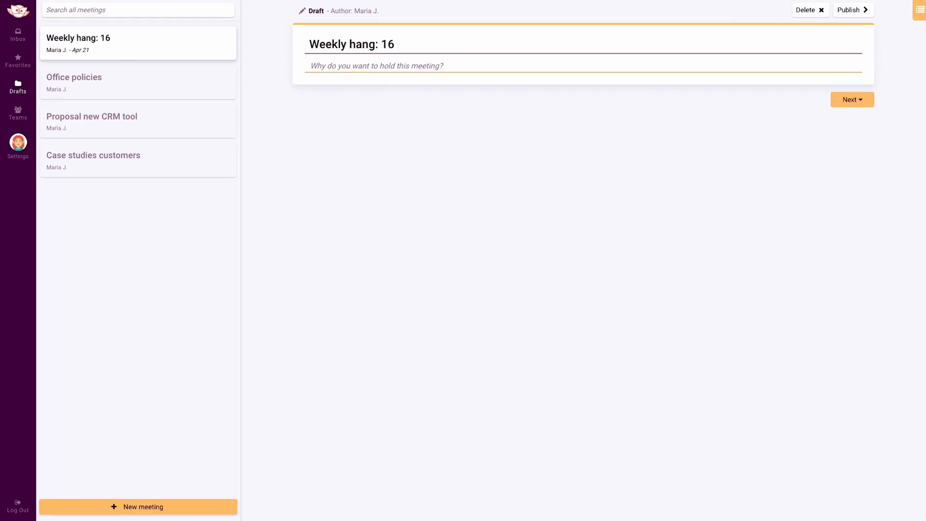
{"action": "left_click", "coordinate": [851, 99]}
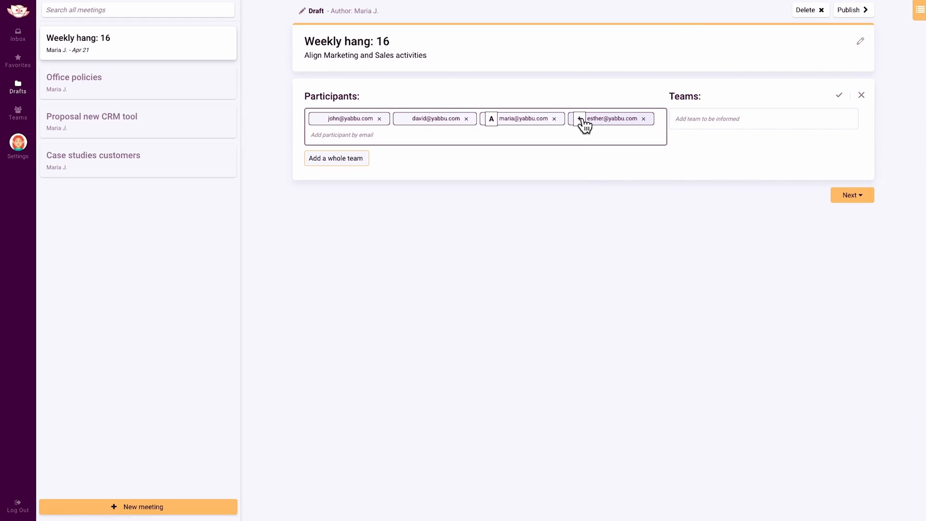
{"action": "left_click", "coordinate": [579, 119]}
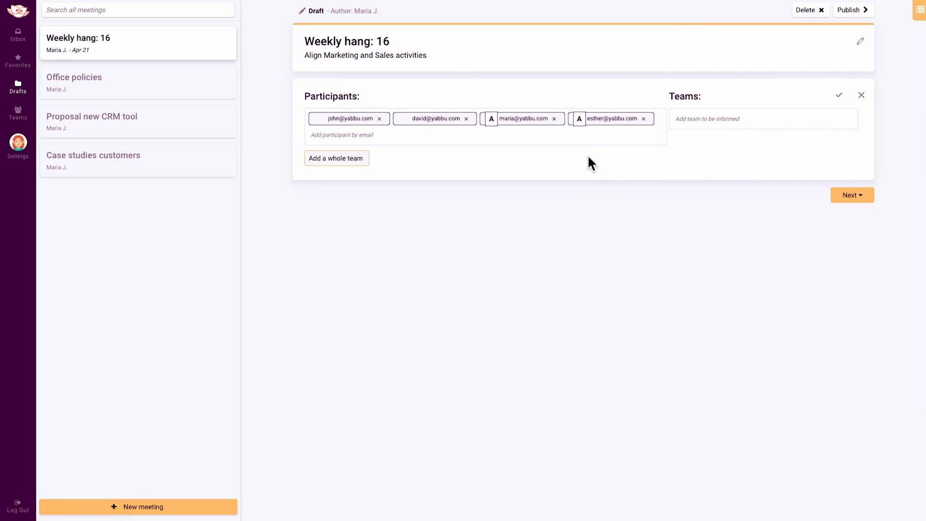
{"action": "left_click", "coordinate": [839, 95]}
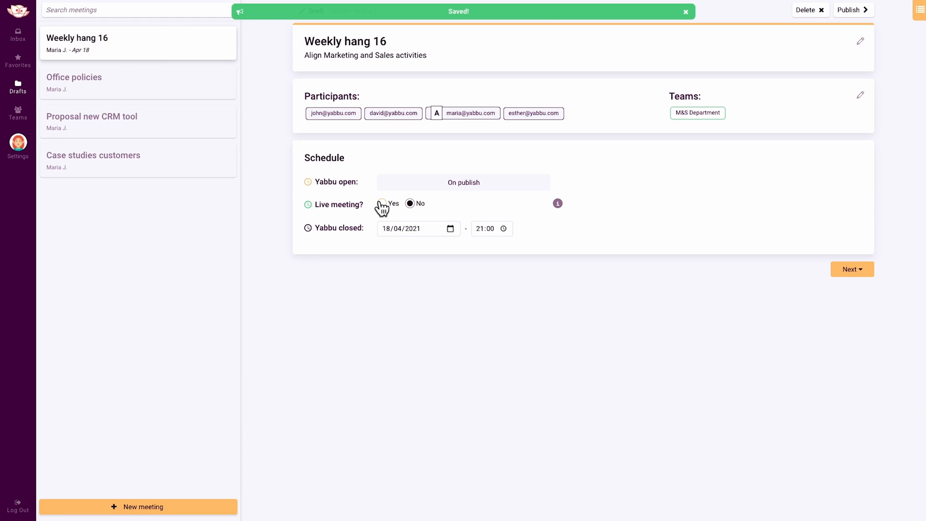
Make it a live online meeting on 21/04/2021 starting at 14:00.
{"action": "left_click", "coordinate": [382, 204]}
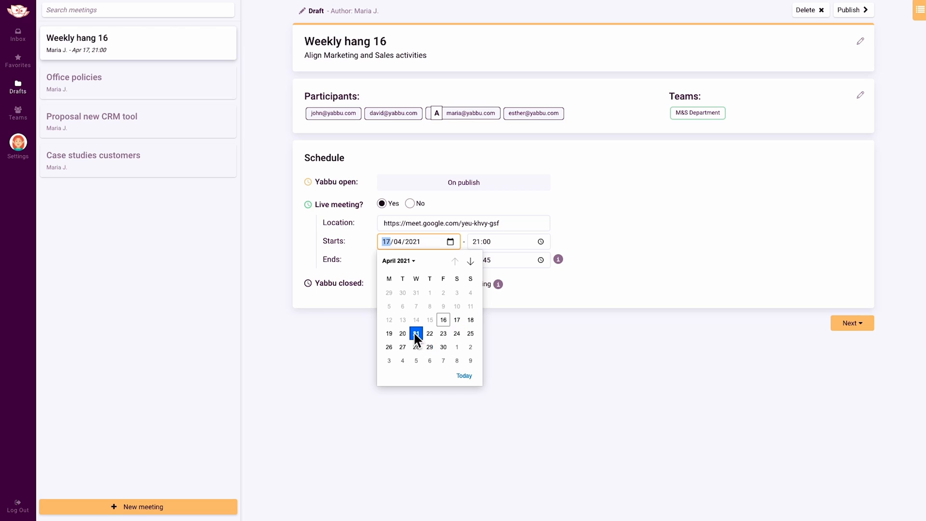
{"action": "left_click", "coordinate": [416, 333]}
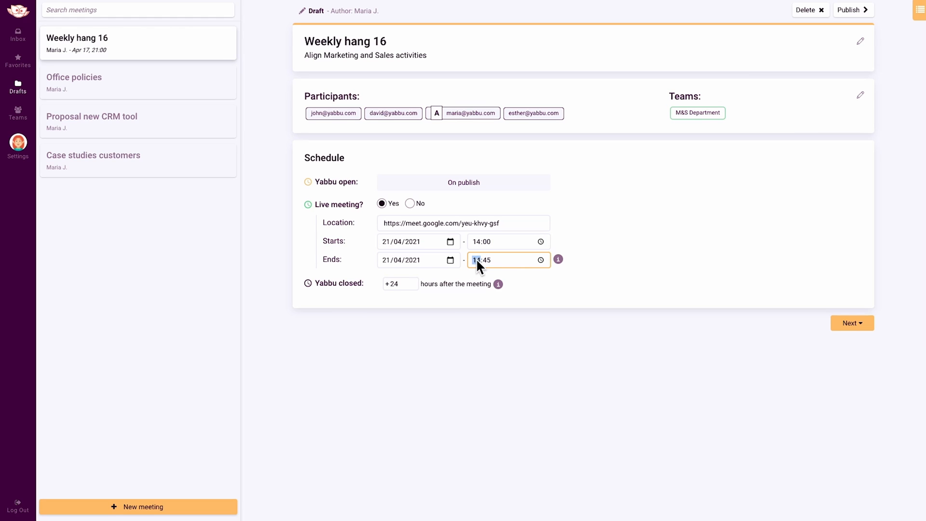
{"action": "left_click", "coordinate": [852, 323]}
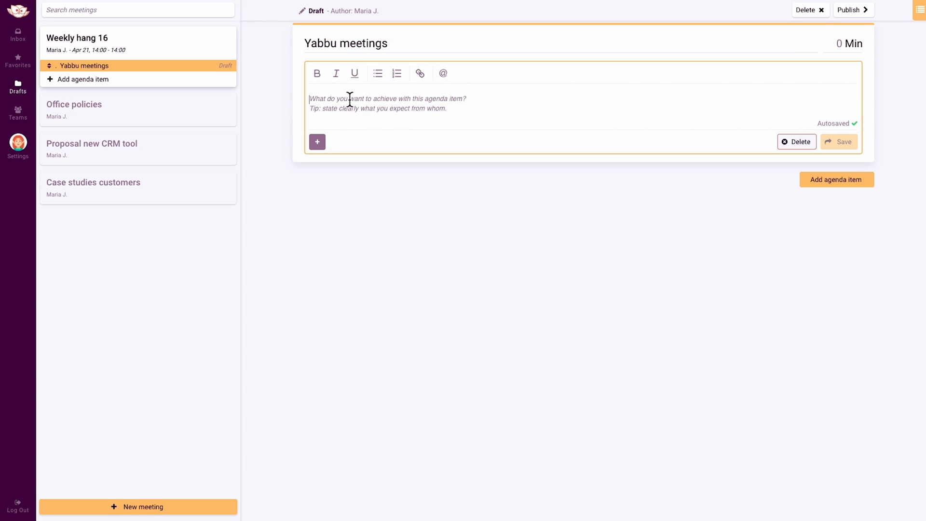
Give the Yabbu meetings item its flyer description, attach Yabbu Brochure.pdf, allot 10 minutes and save.
{"action": "type", "text": "Attached a Yabbu flyer for the people who still need to have their 1st meeting with Yabbu."}
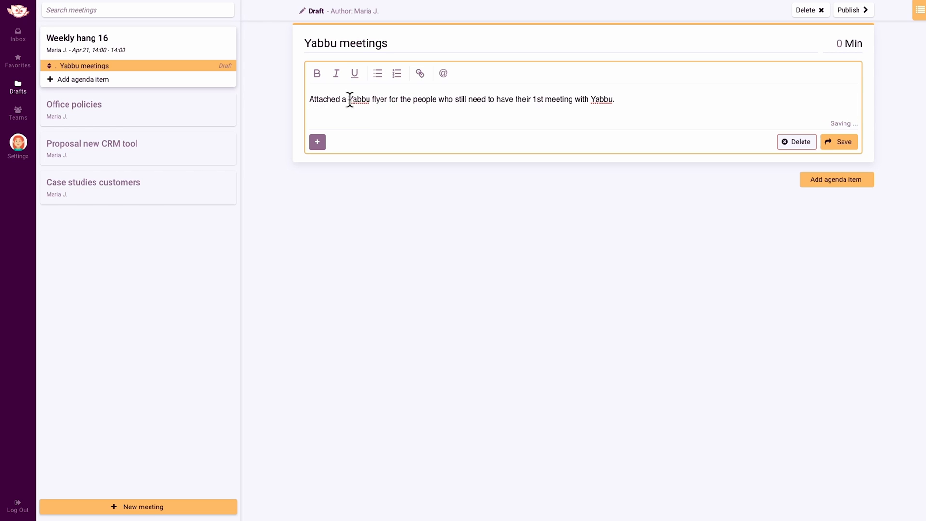
{"action": "left_click", "coordinate": [317, 142]}
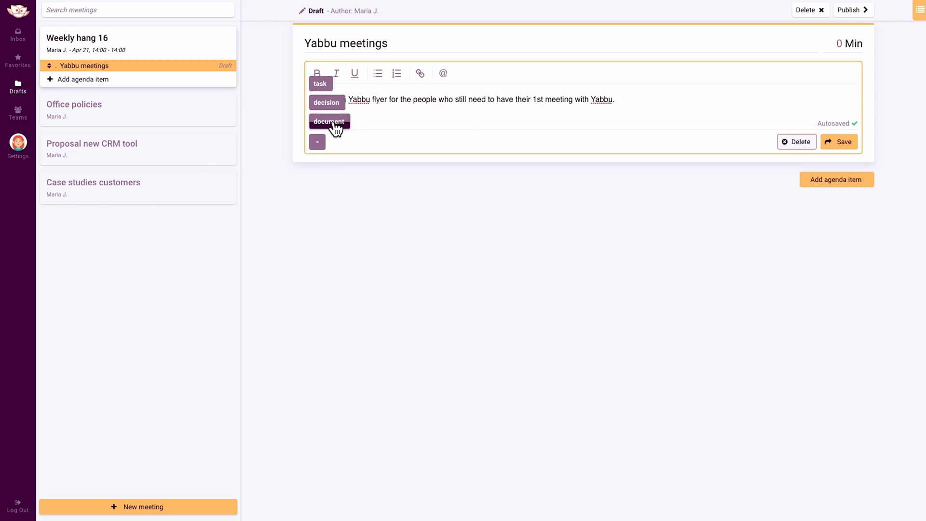
{"action": "left_click", "coordinate": [329, 121]}
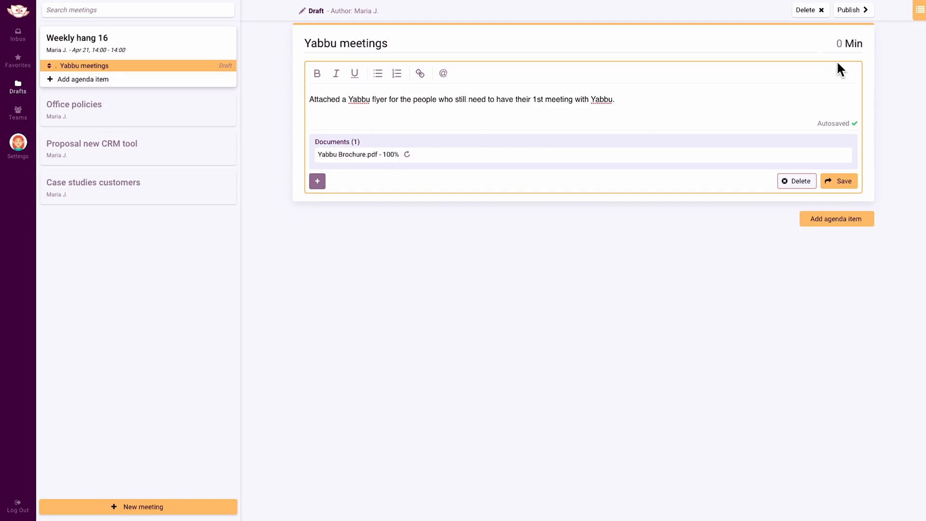
{"action": "type", "text": "10"}
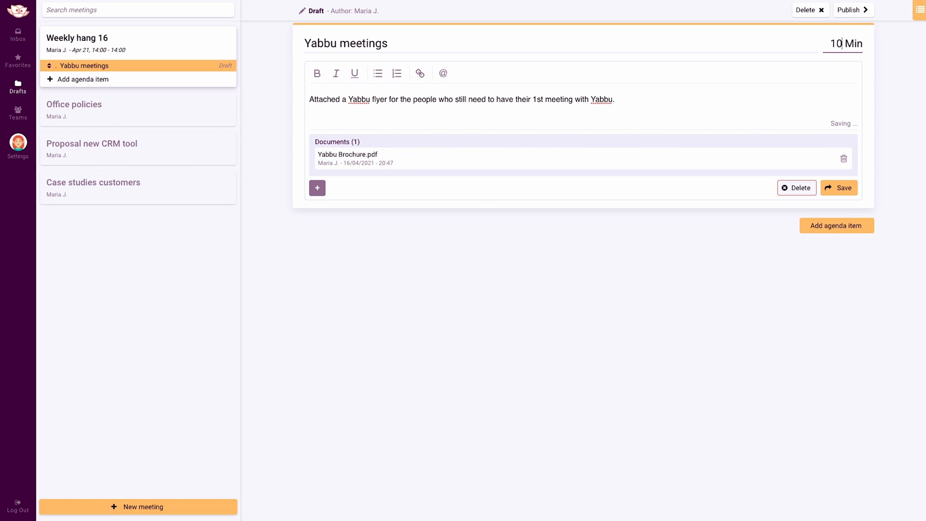
{"action": "left_click", "coordinate": [839, 188]}
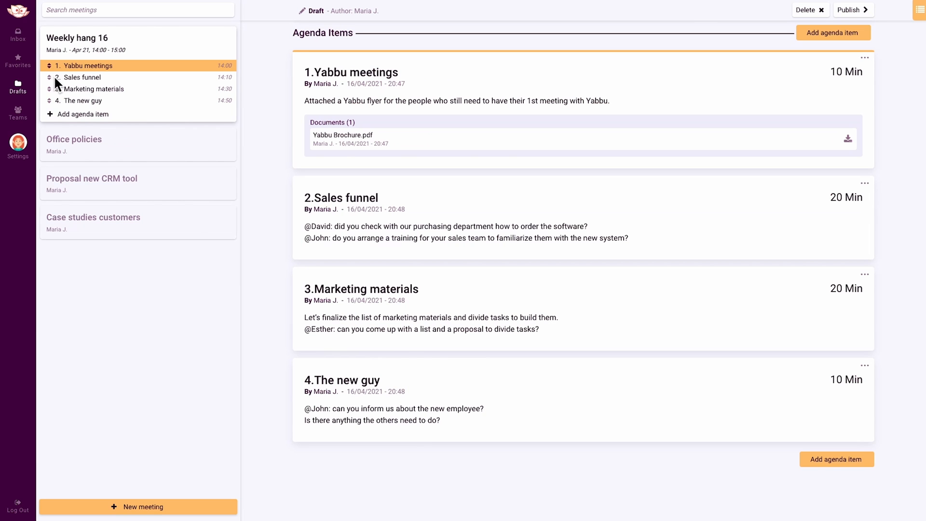
{"action": "mouse_move", "coordinate": [50, 104]}
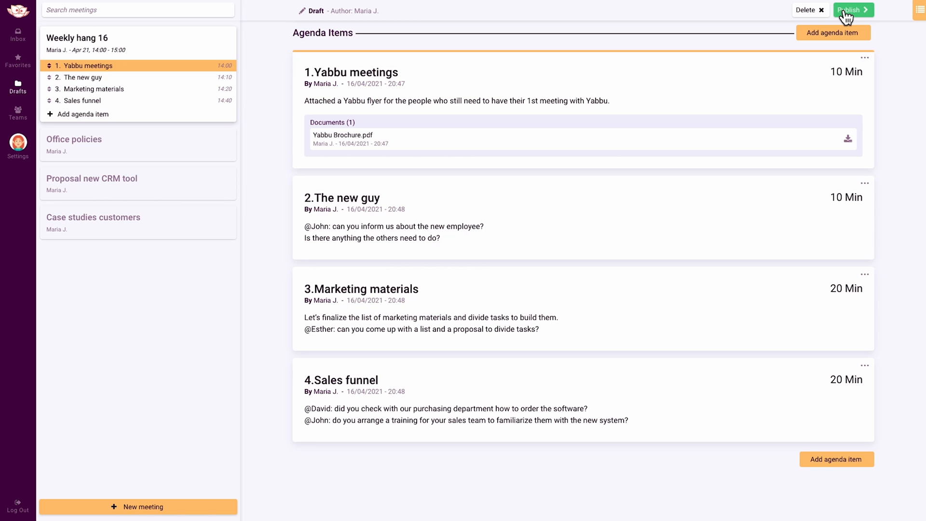
Publish the meeting with The new guy second and Sales funnel last on the agenda.
{"action": "left_click", "coordinate": [852, 9]}
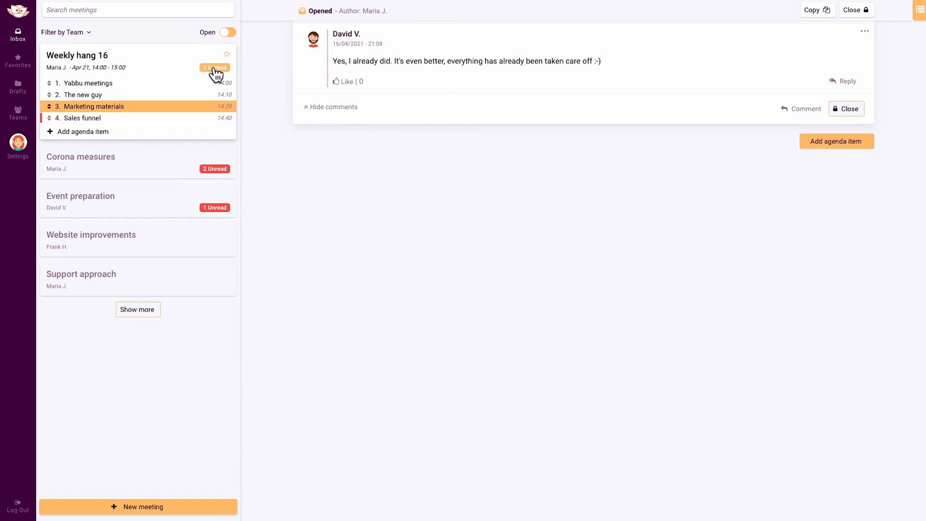
{"action": "left_click", "coordinate": [86, 83]}
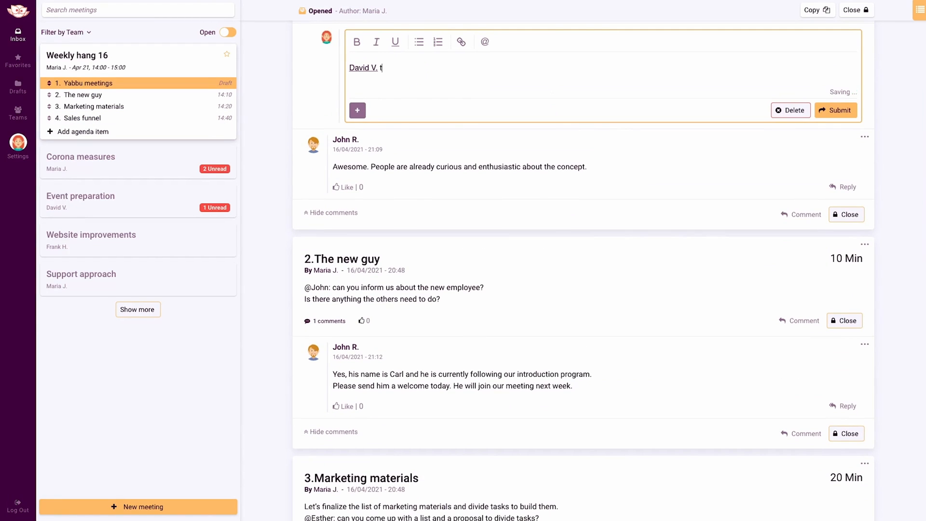
{"action": "type", "text": "hanks!"}
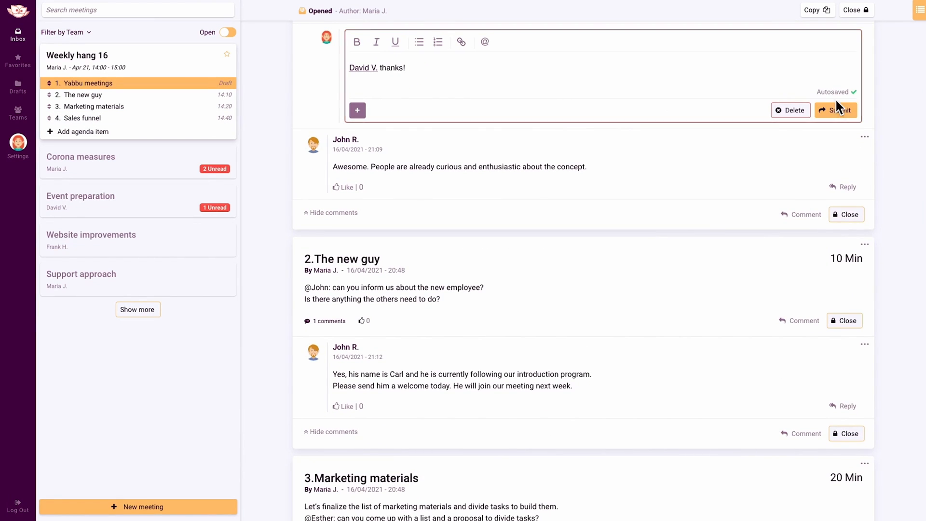